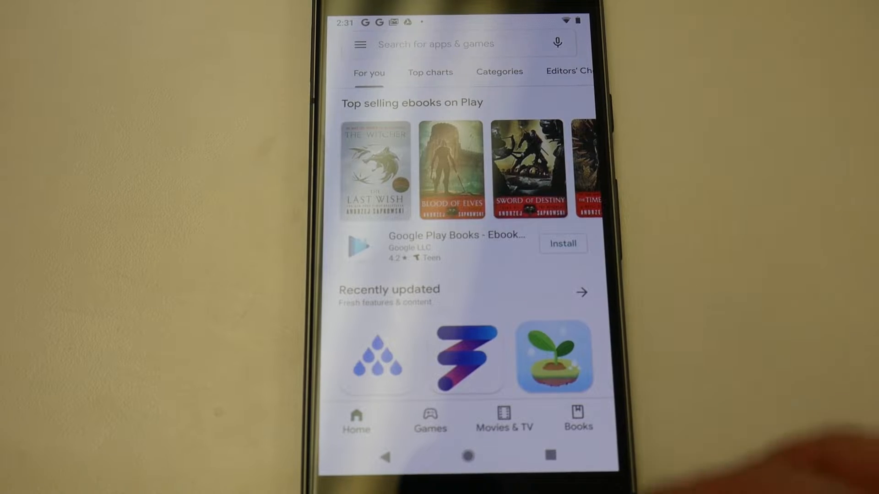
- Reuse the 'pan tilt zoom' search history, reach the PanTiltZoom (Beta) listing and launch the app
click(448, 44)
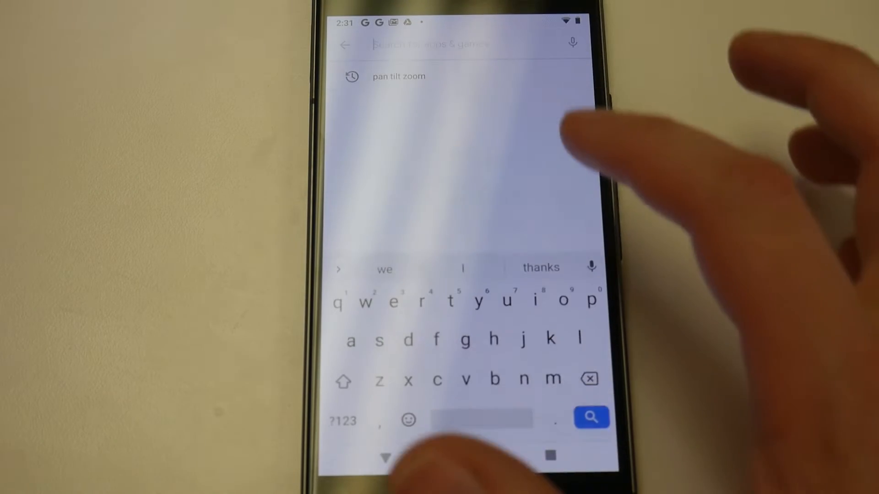
click(398, 76)
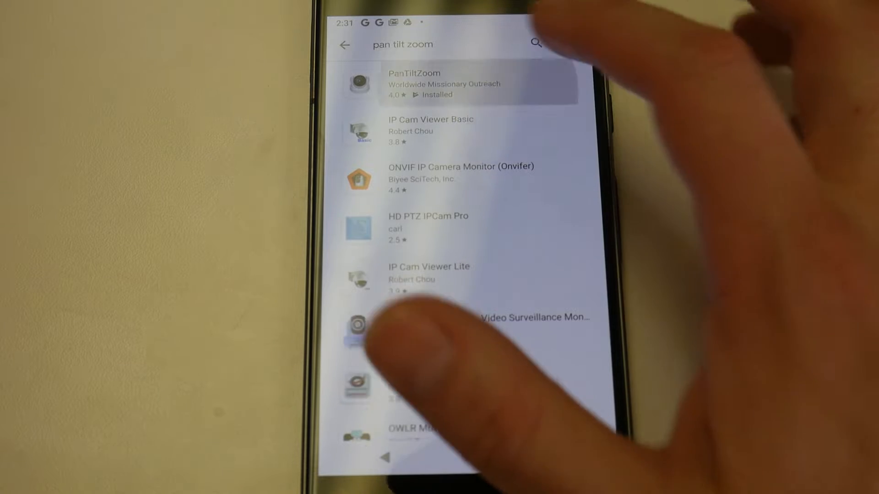
click(415, 84)
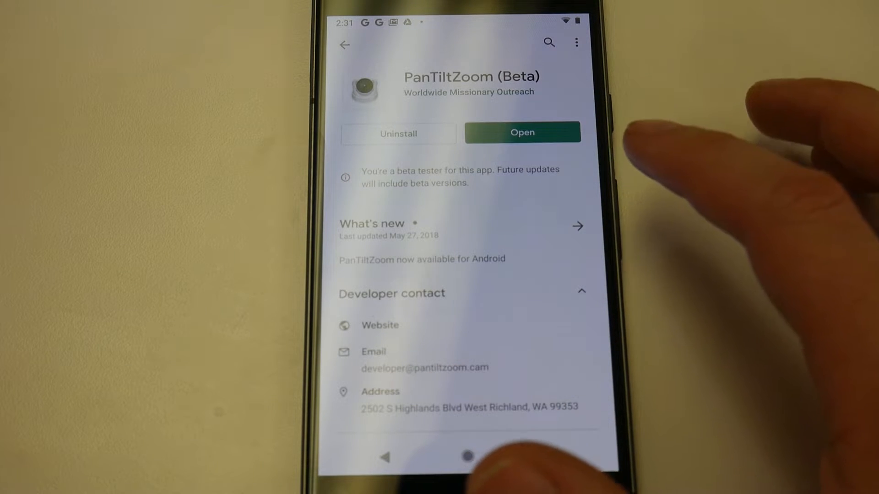
click(522, 132)
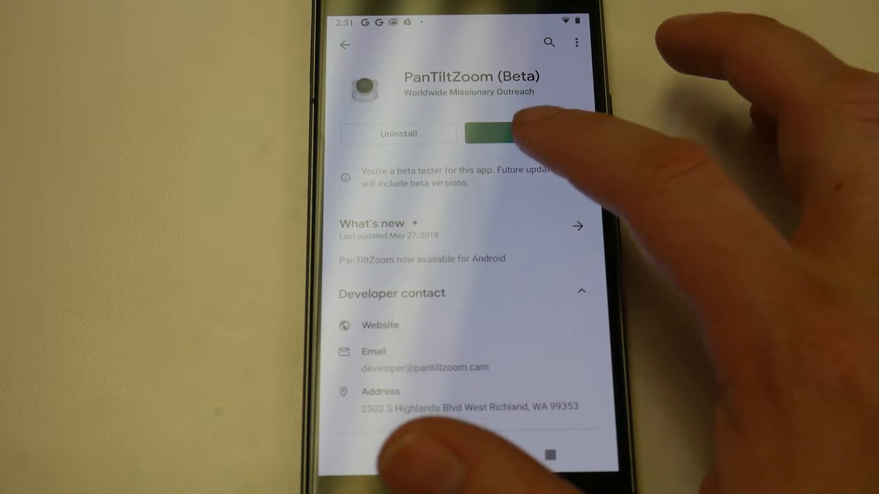
click(496, 134)
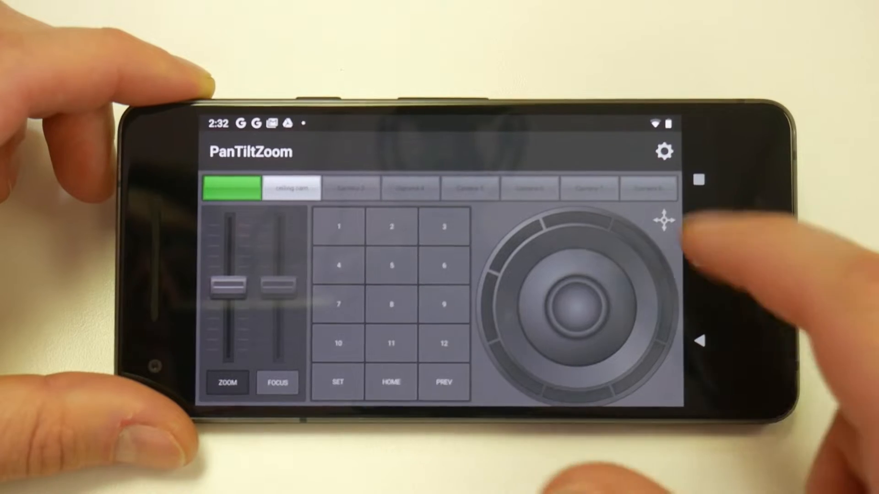
- Add a new camera named cam01 with IP address 192.168.1.60
click(662, 152)
text(c)
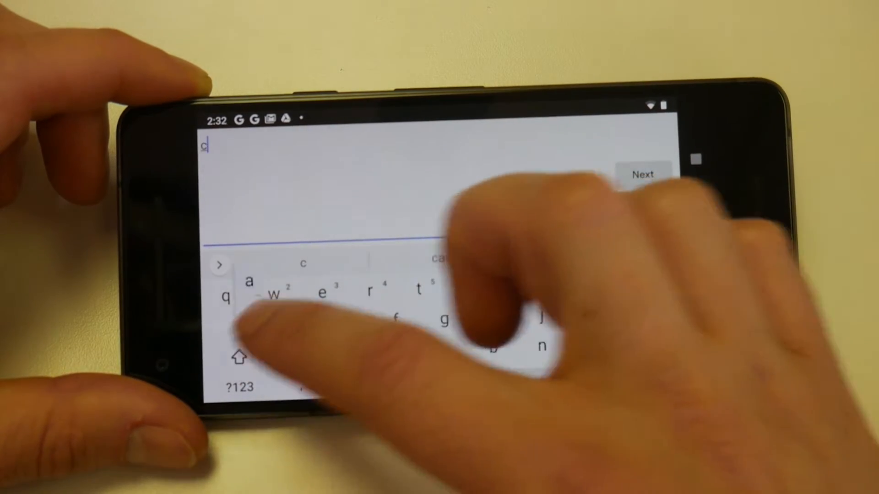
text(am)
text(192.168.1.60)
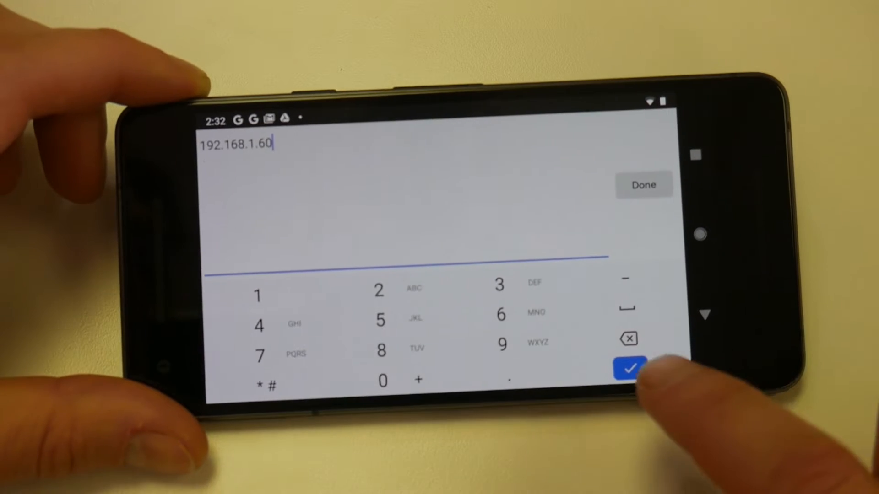
click(630, 368)
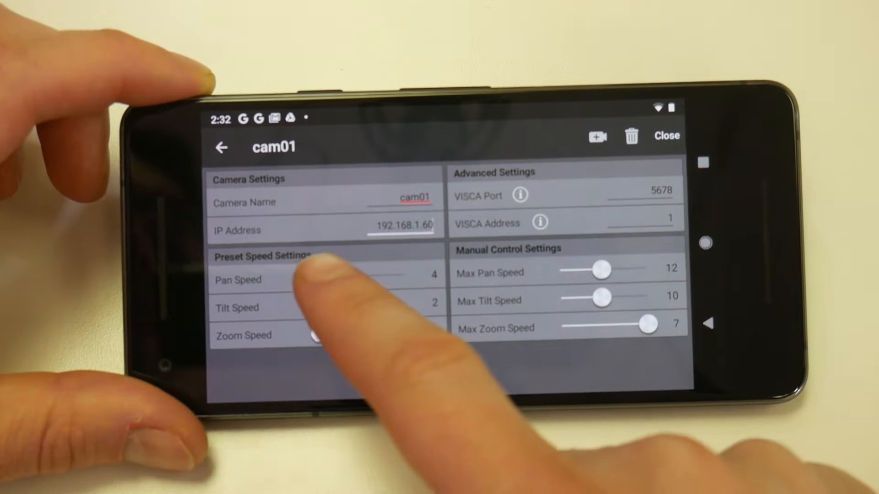
- Set the preset pan, tilt and zoom speed sliders to 9, 9 and 3
drag(303, 275, 359, 275)
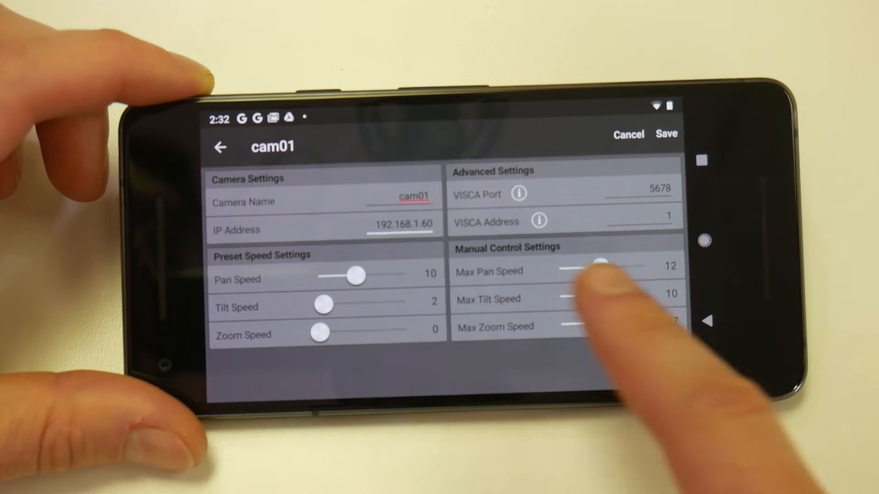
drag(325, 306, 373, 306)
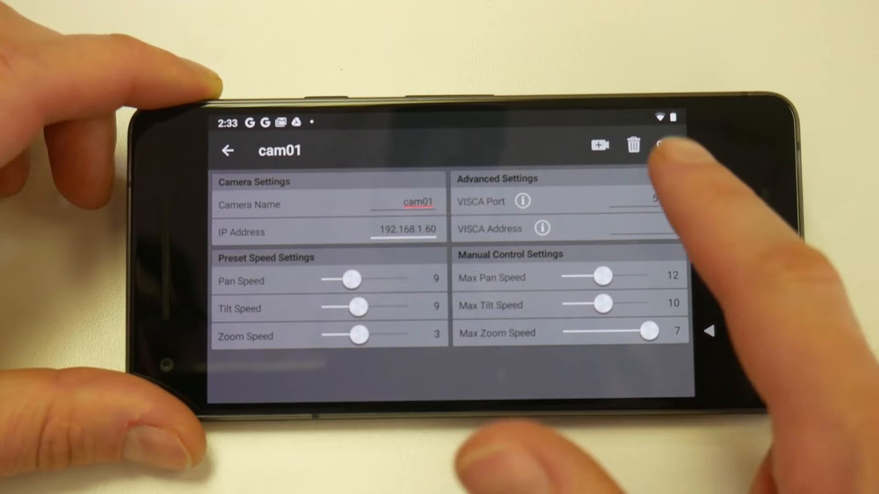
- Save the camera settings, select the ceiling cam and begin storing a preset position
click(227, 150)
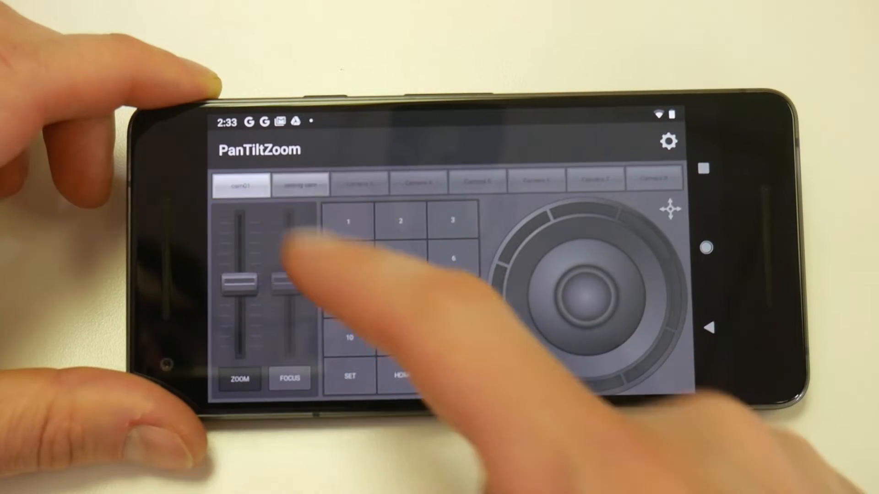
click(300, 185)
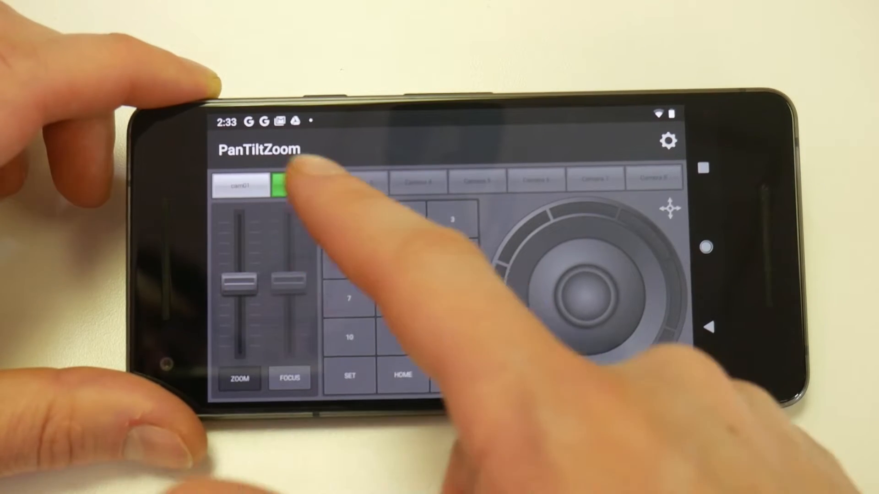
click(300, 185)
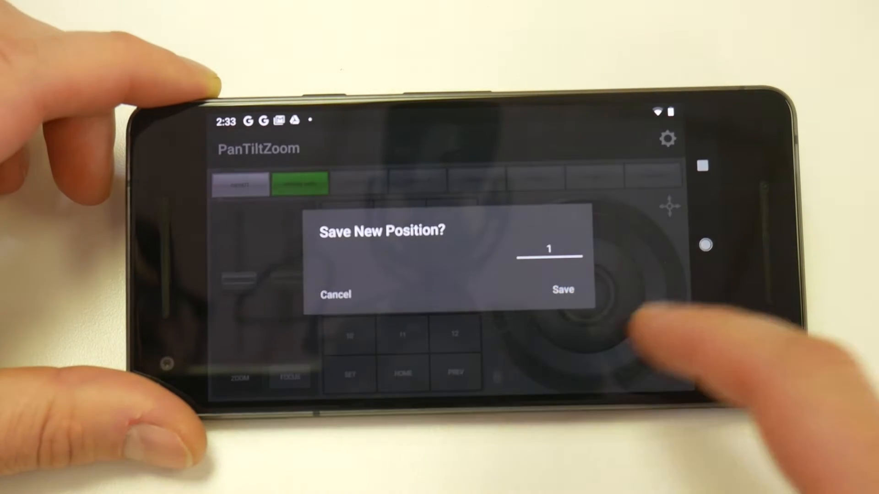
- Replace the default position name with seat1 and confirm it
click(547, 250)
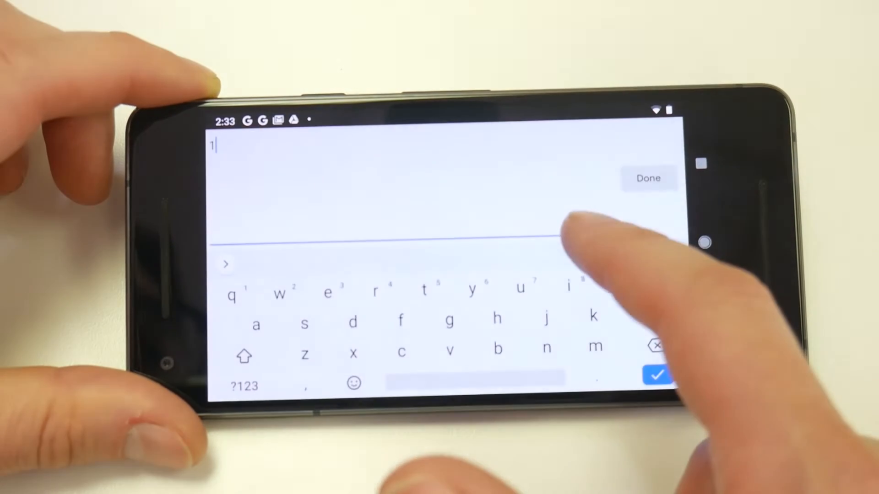
click(657, 343)
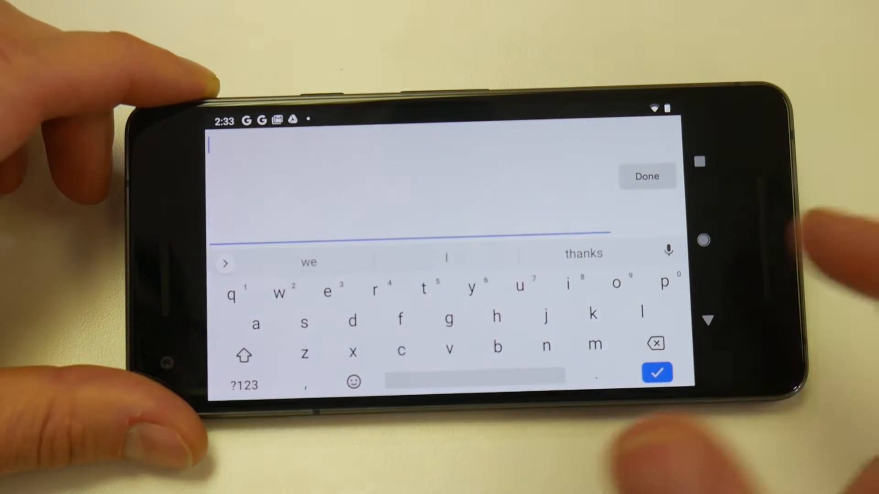
text(seat1)
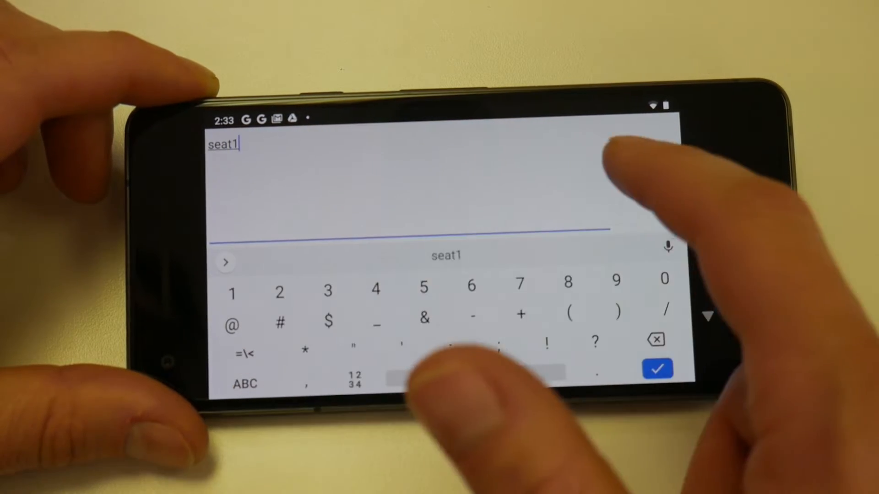
click(657, 369)
text(pan tilt zoom)
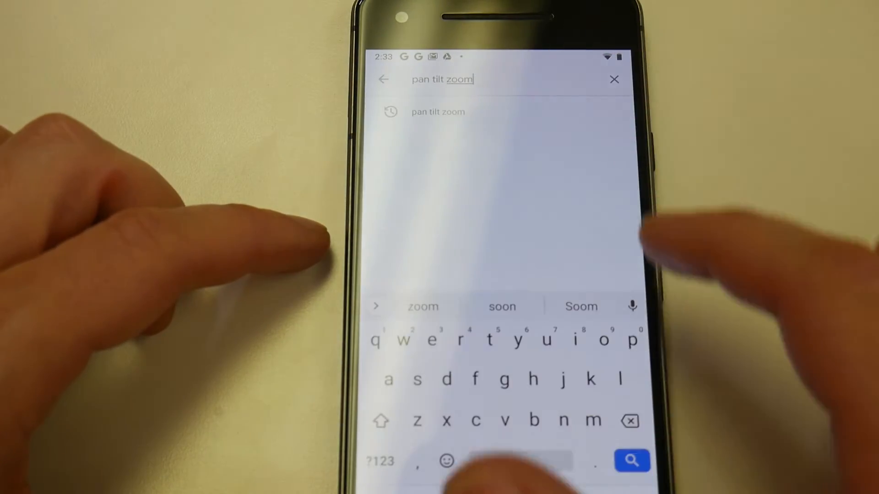
- Search the Play Store for vlc, reach the VLC for Android listing and launch it
click(613, 79)
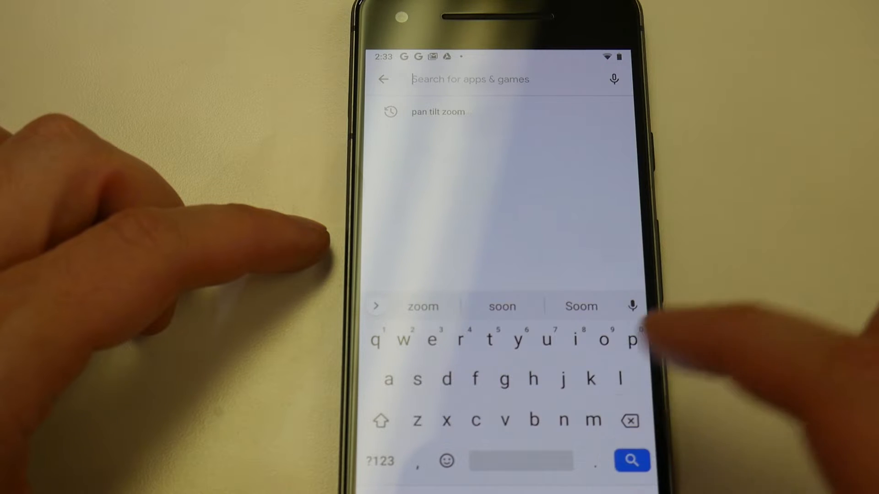
text(vlc)
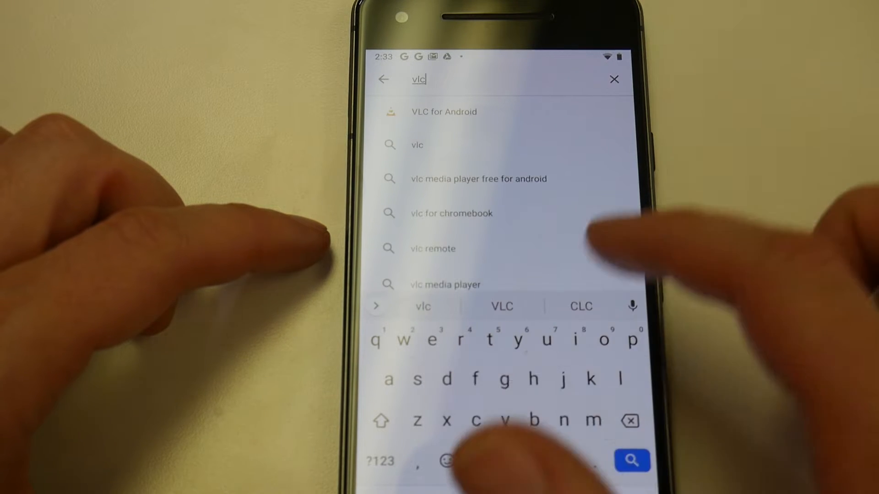
click(443, 112)
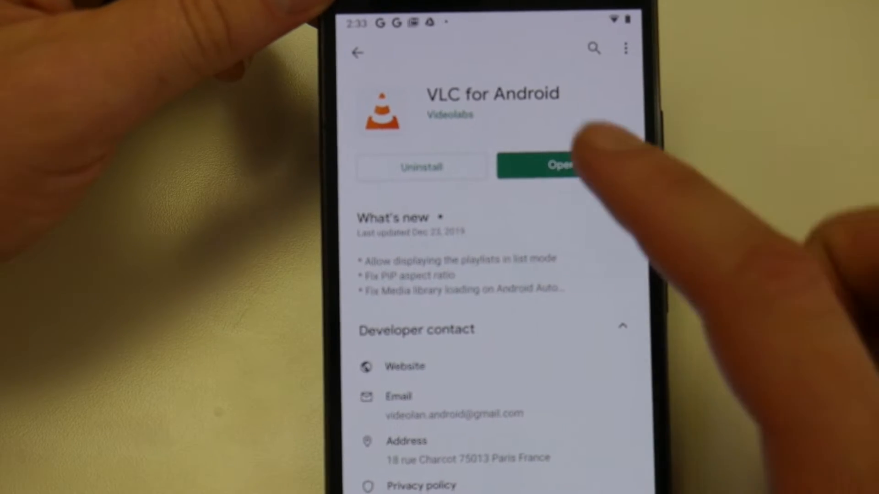
click(552, 166)
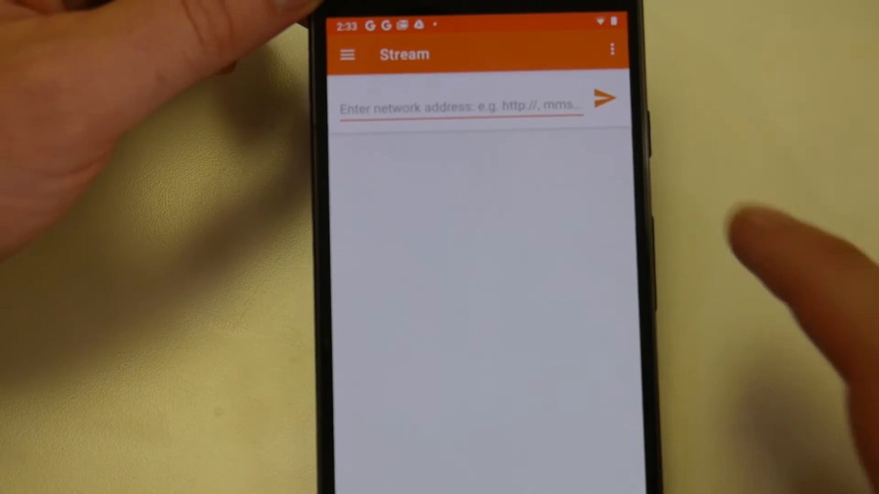
- Enter rtsp://192.168.1.68/2 as the network stream address on VLC's Stream page
click(459, 106)
text(rts)
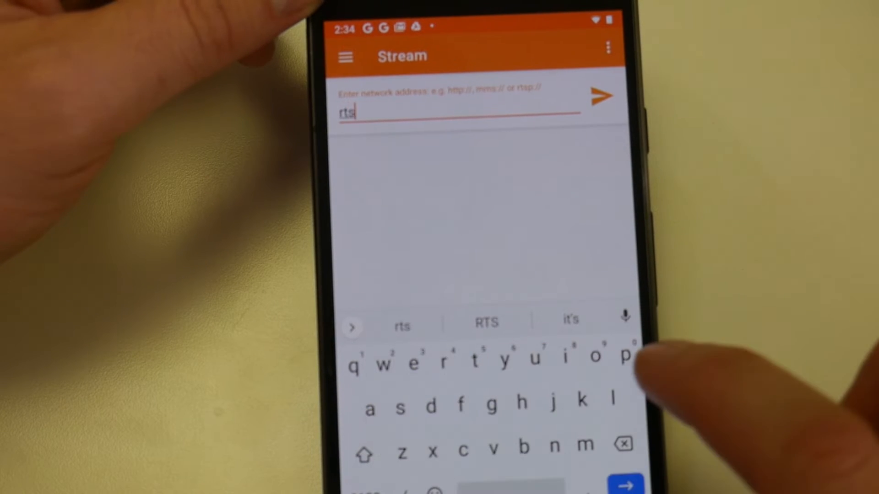
text(p)
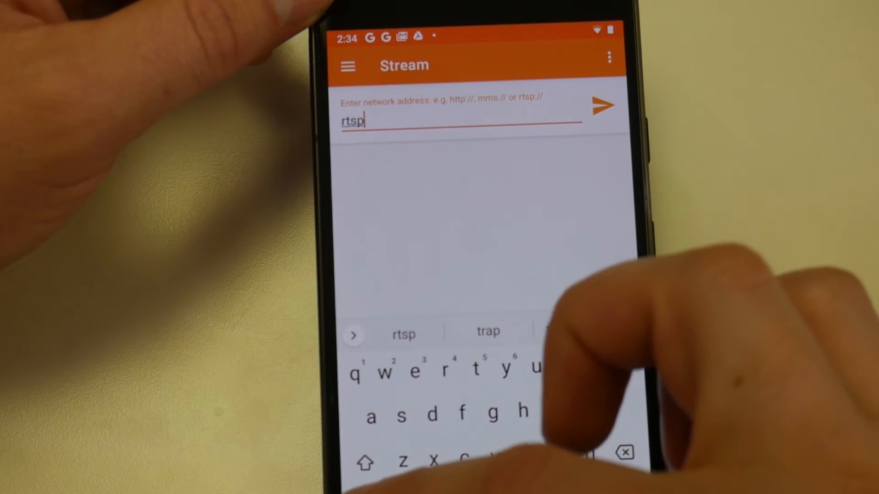
text(://192)
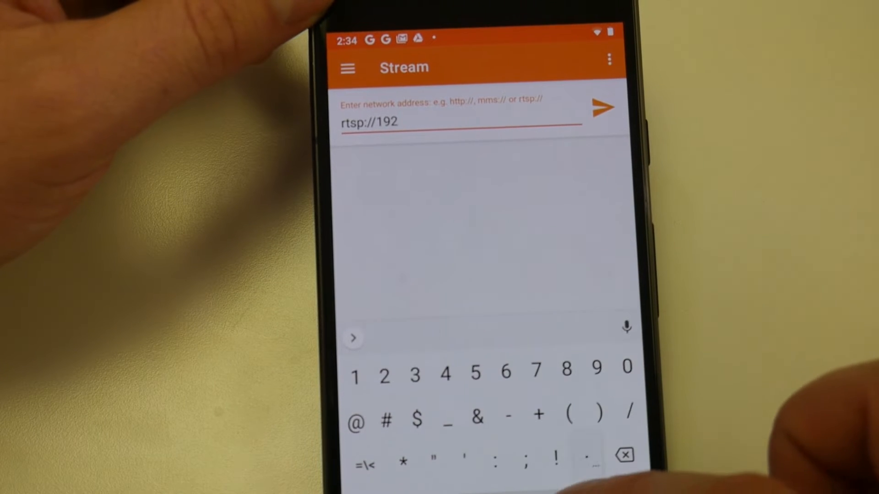
text(.168.1.68/)
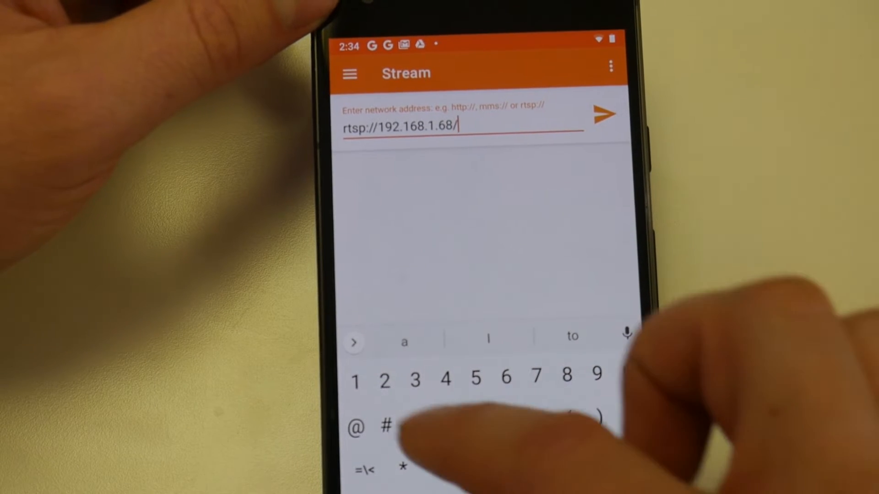
text(2)
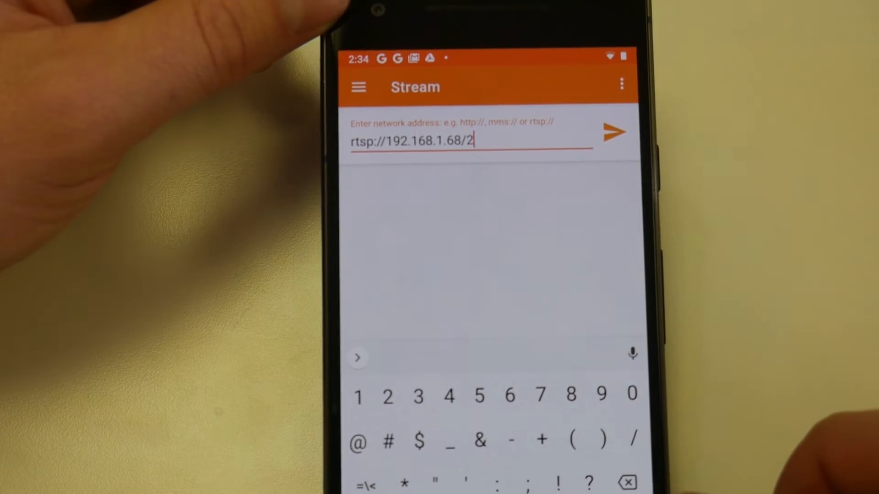
- Start playing the rtsp://192.168.1.68/2 stream and dismiss the video player tips with 'Got it'
click(615, 133)
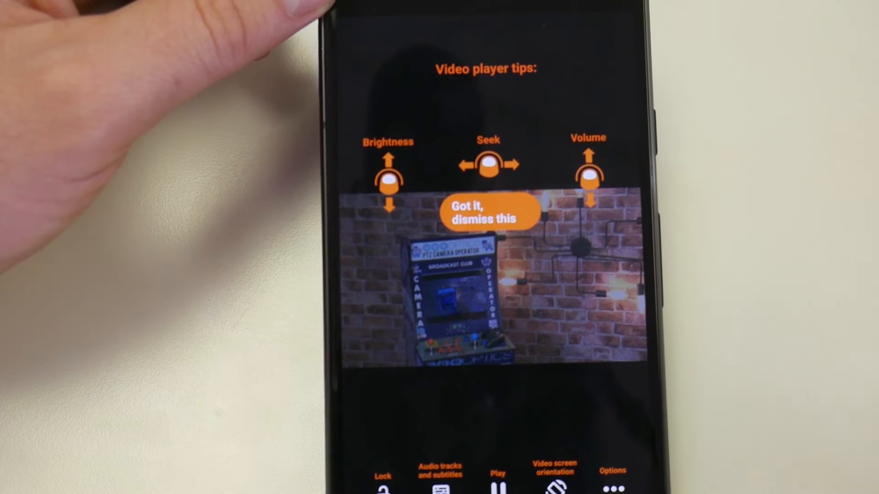
click(486, 212)
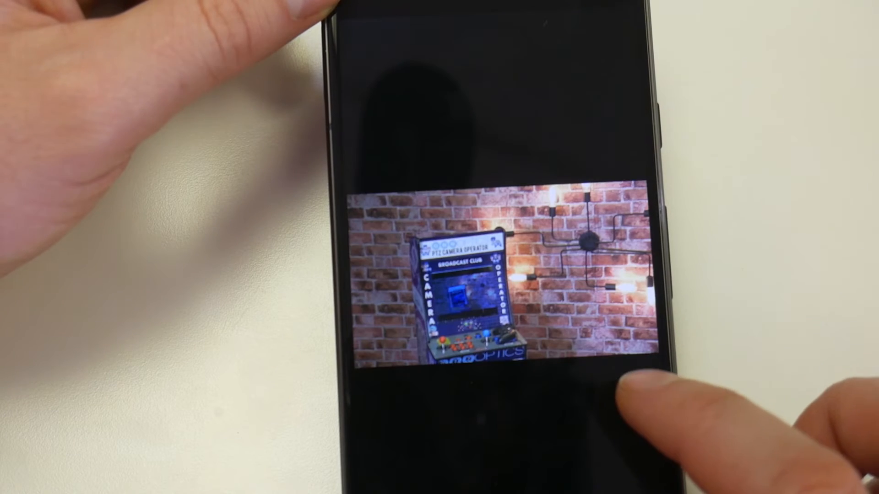
click(493, 286)
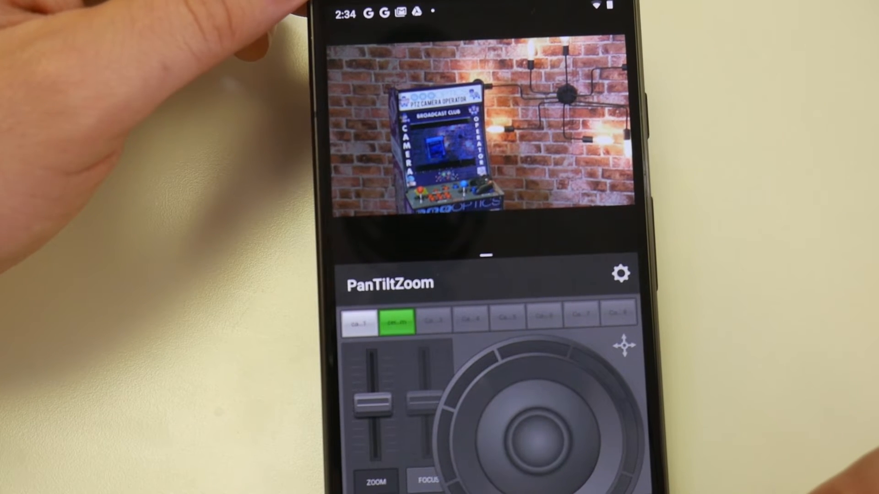
- With VLC above PanTiltZoom in split screen, swing the camera from the arcade cabinet toward the wall lamps
click(554, 438)
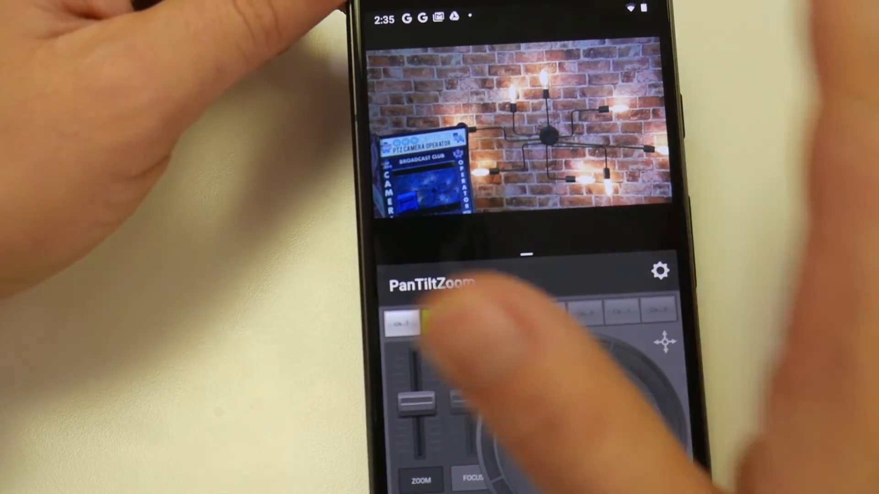
click(434, 328)
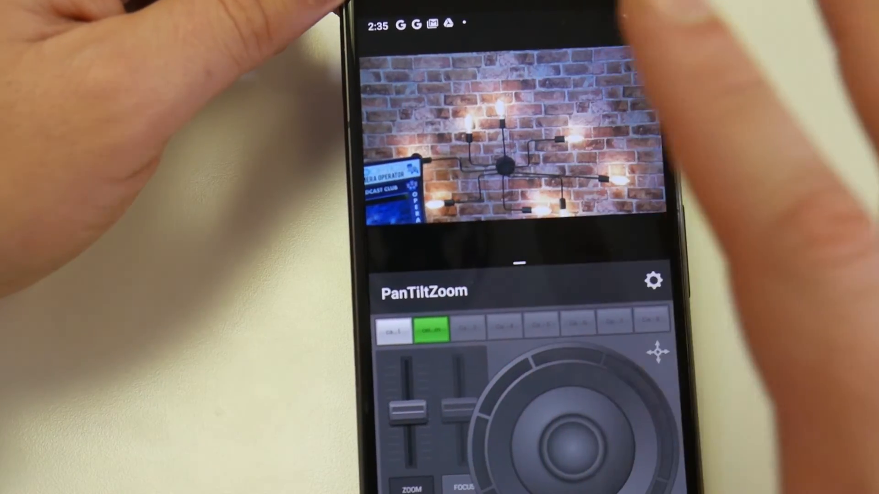